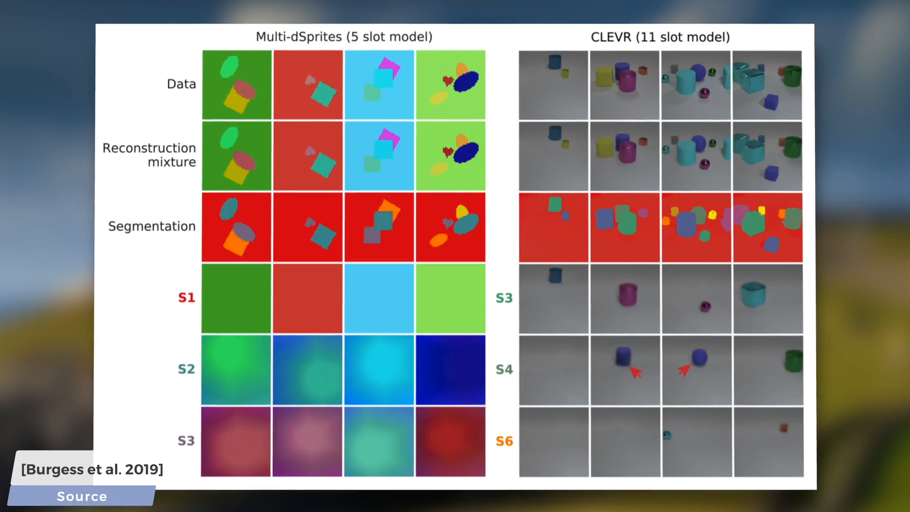
# Step: Advance the slides from the Multi-dSprites and CLEVR results figure to the MONet StarCraft II figure
pyautogui.press('Right')
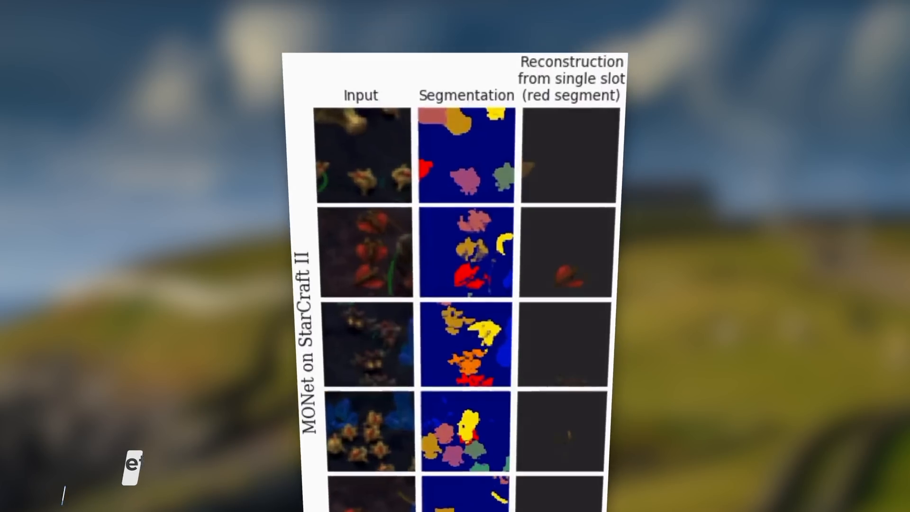
pyautogui.press('Right')
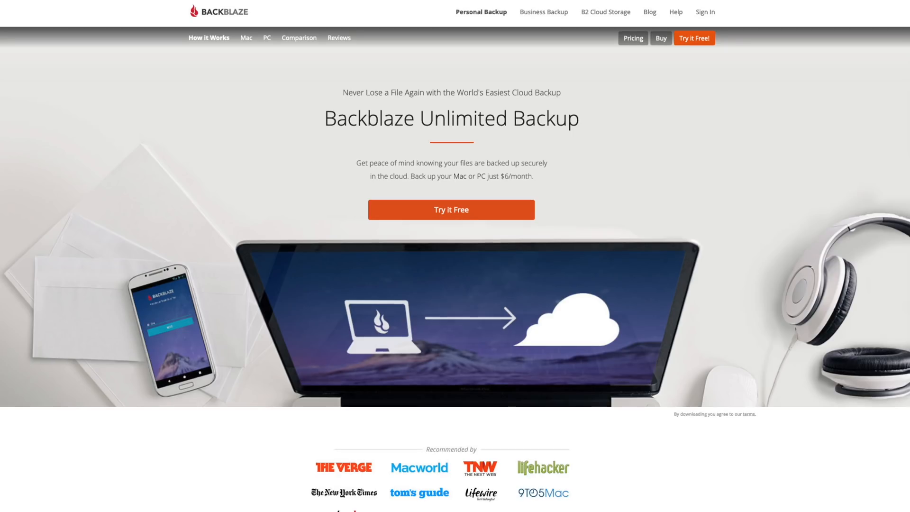
# Step: Scroll the Backblaze page past recommendations and testimonials down to the Restore and Access section
pyautogui.scroll(-3)
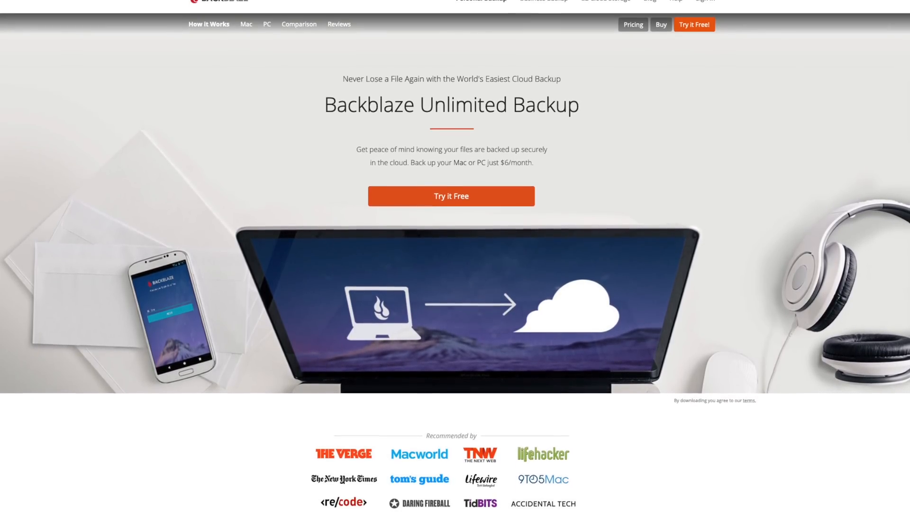
pyautogui.scroll(-3)
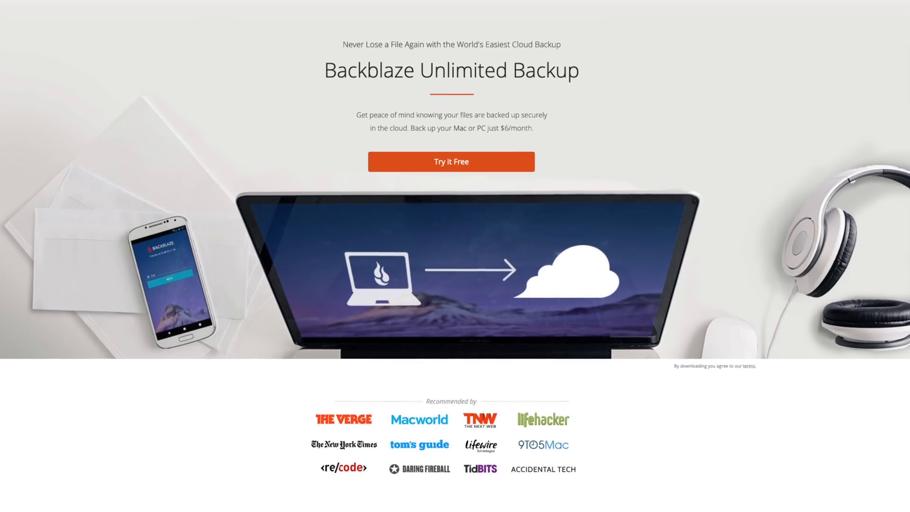
pyautogui.scroll(-3)
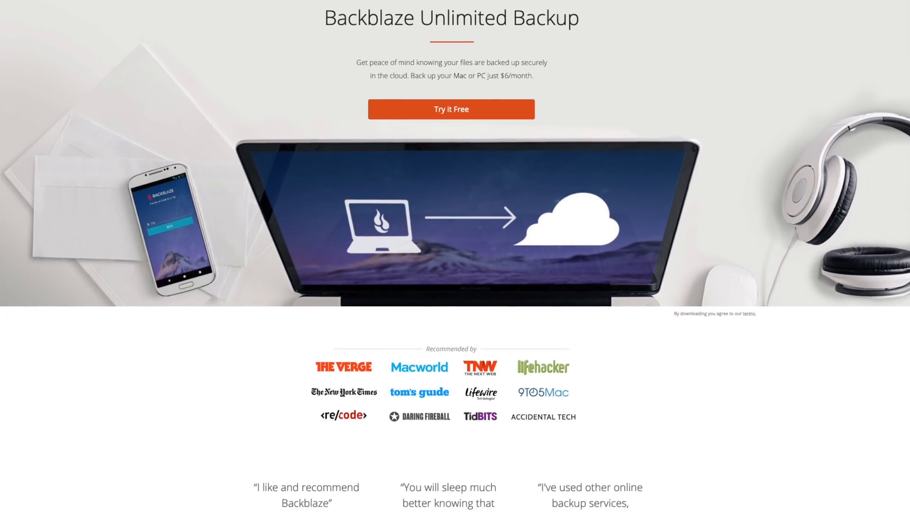
pyautogui.scroll(-3)
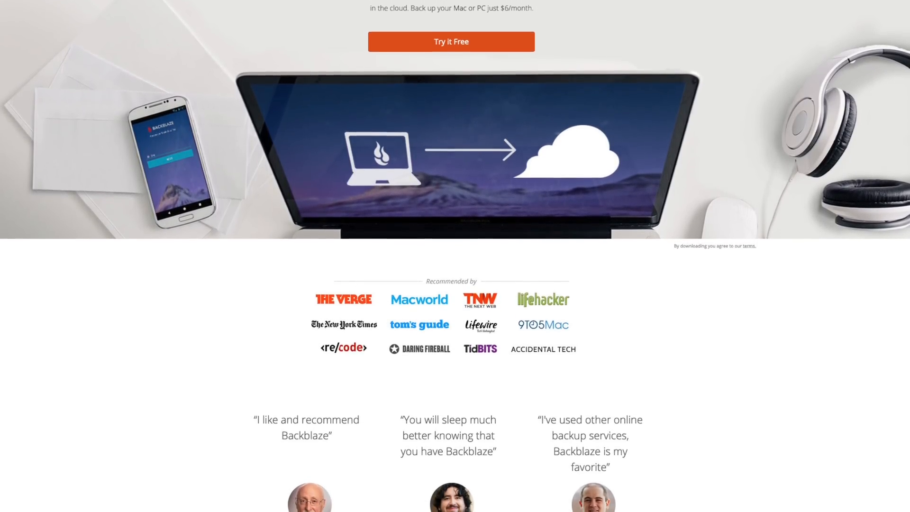
pyautogui.scroll(-3)
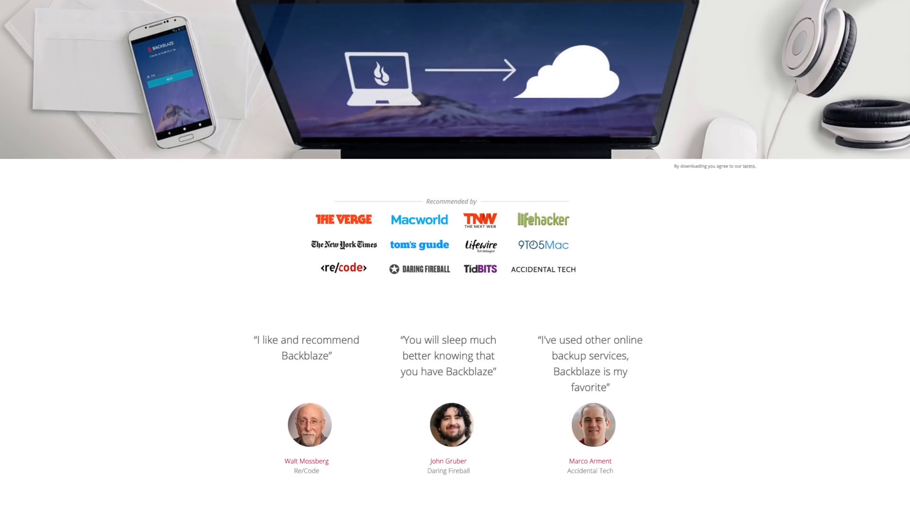
pyautogui.scroll(-3)
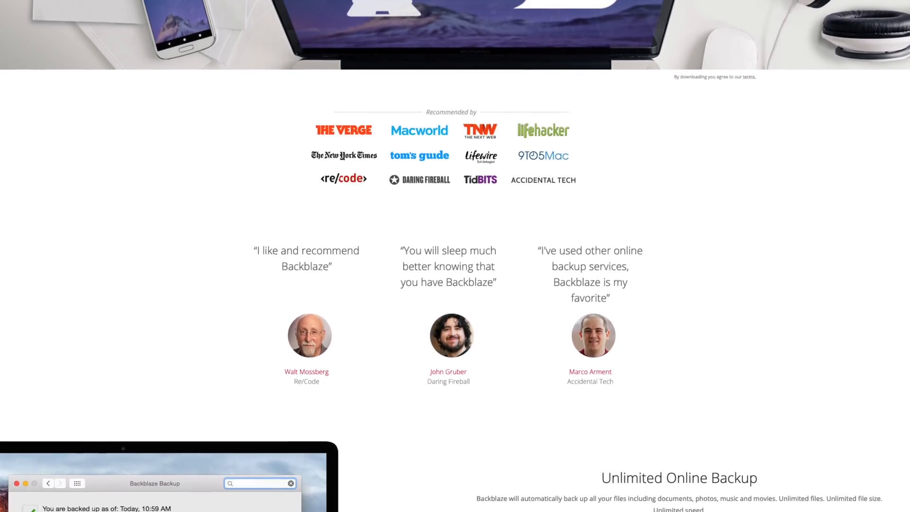
pyautogui.scroll(-3)
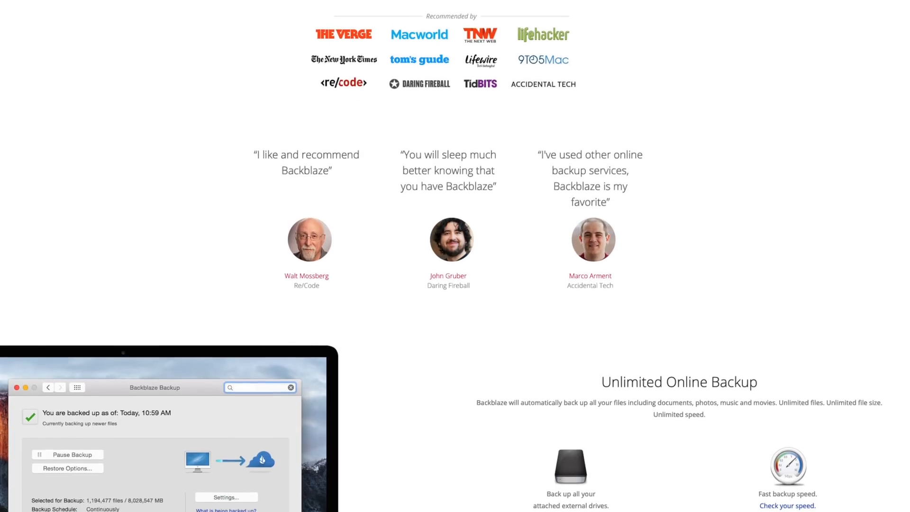
pyautogui.scroll(-3)
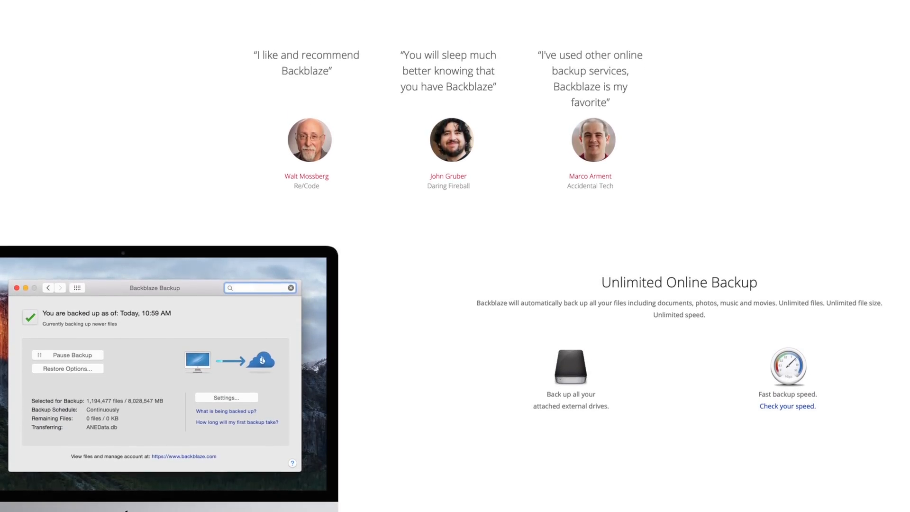
pyautogui.scroll(-3)
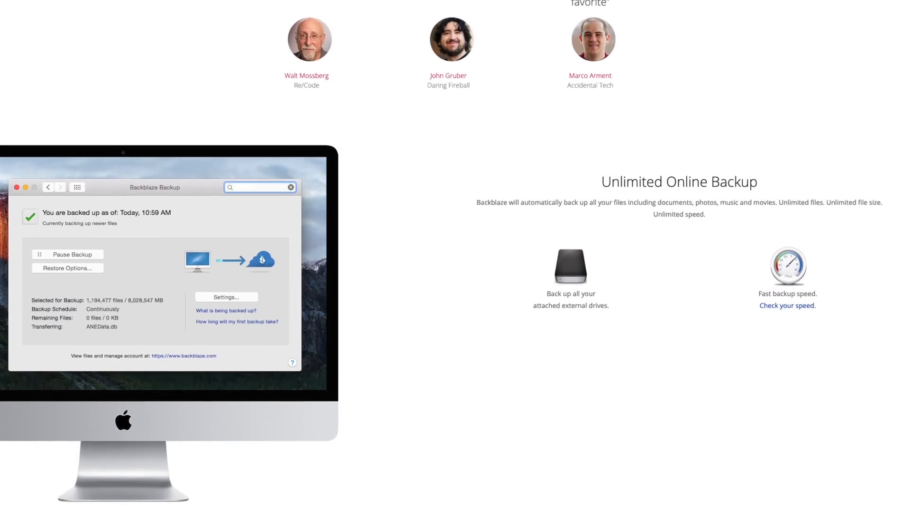
pyautogui.scroll(-3)
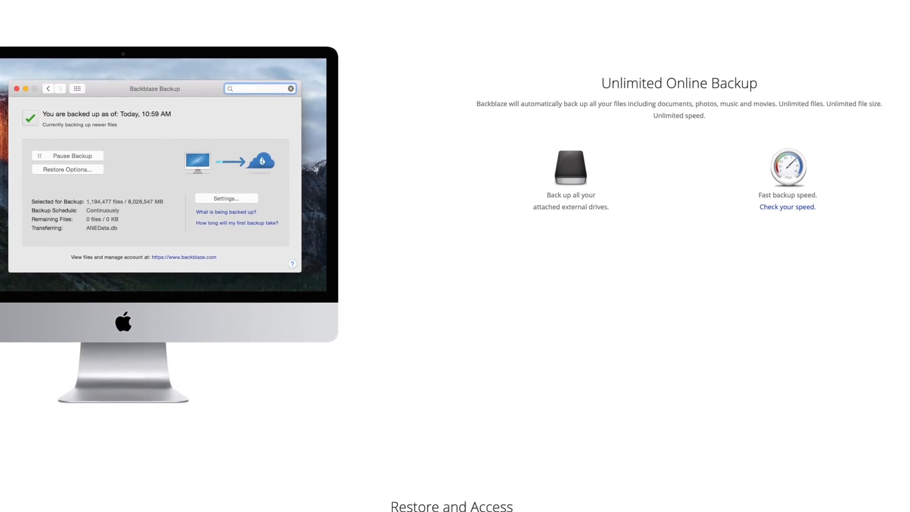
pyautogui.scroll(-3)
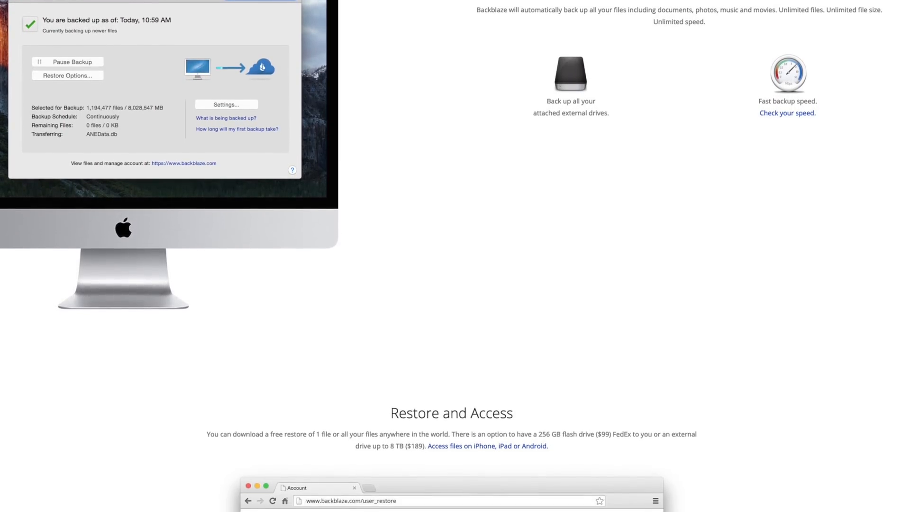
pyautogui.scroll(-3)
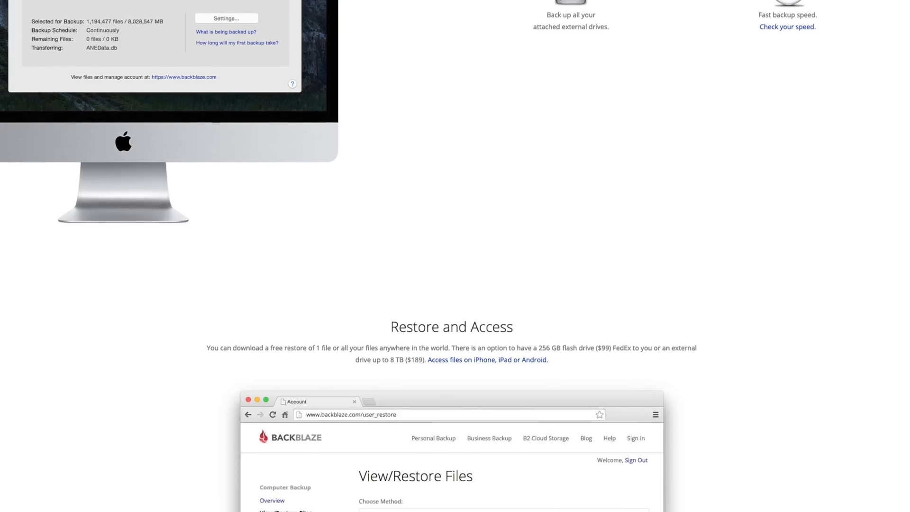
pyautogui.scroll(-3)
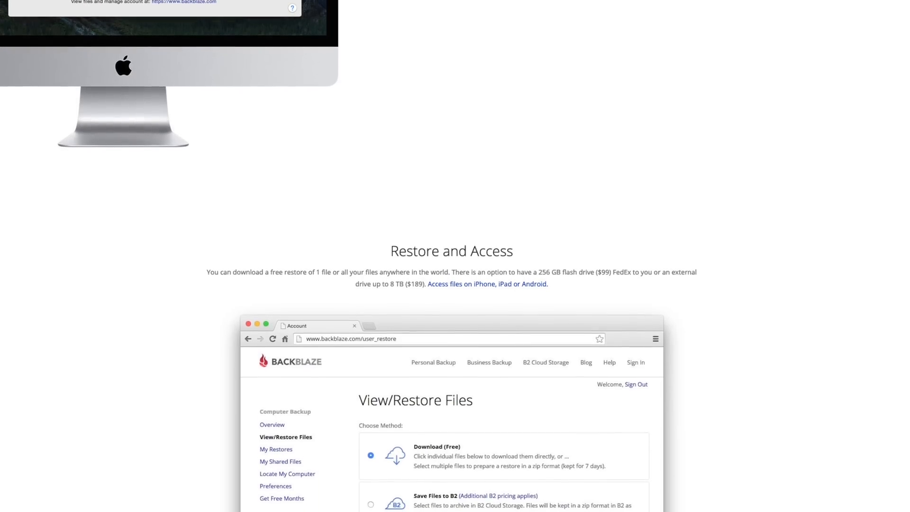
pyautogui.scroll(-3)
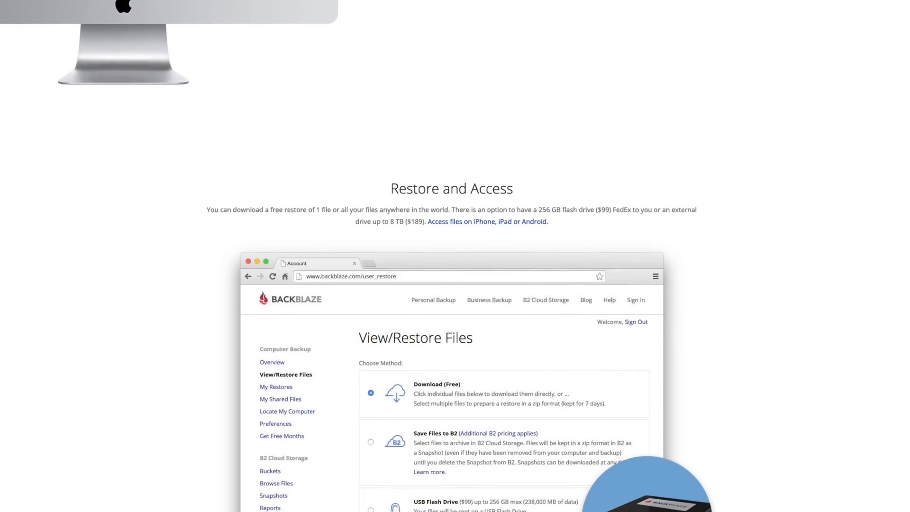
pyautogui.scroll(-3)
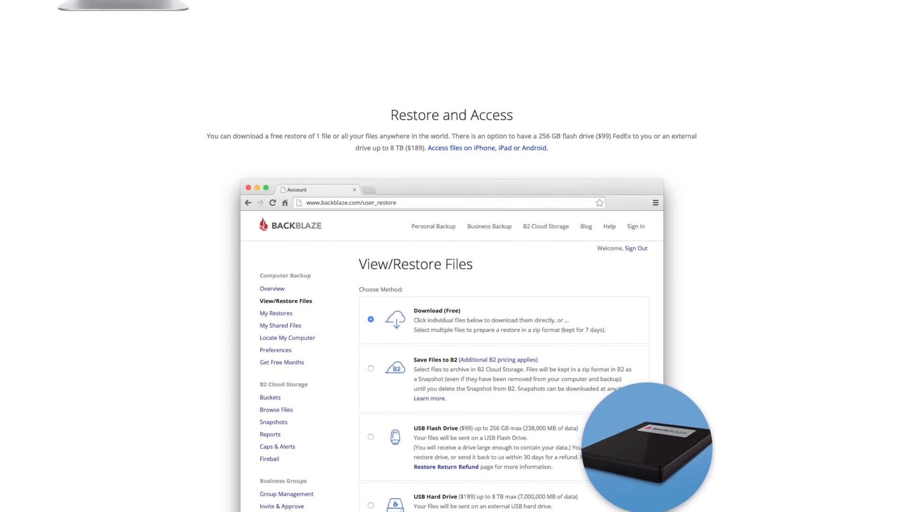
pyautogui.scroll(-3)
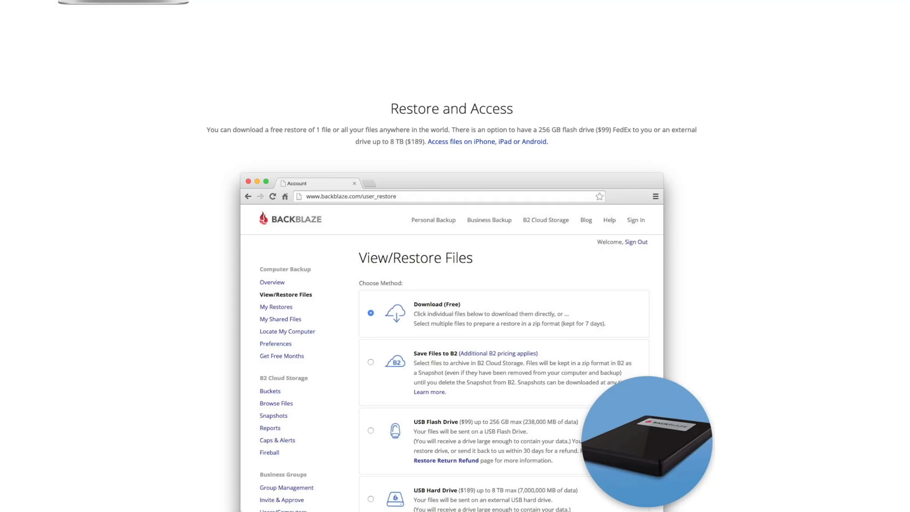